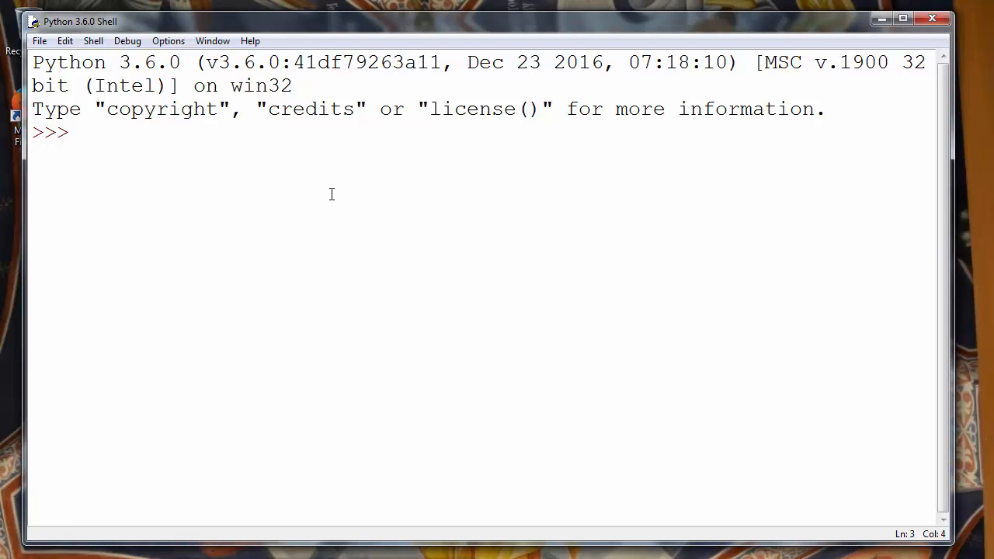
- Define set A as set([1,2,3,4,5]) at the prompt
type("A = set(")
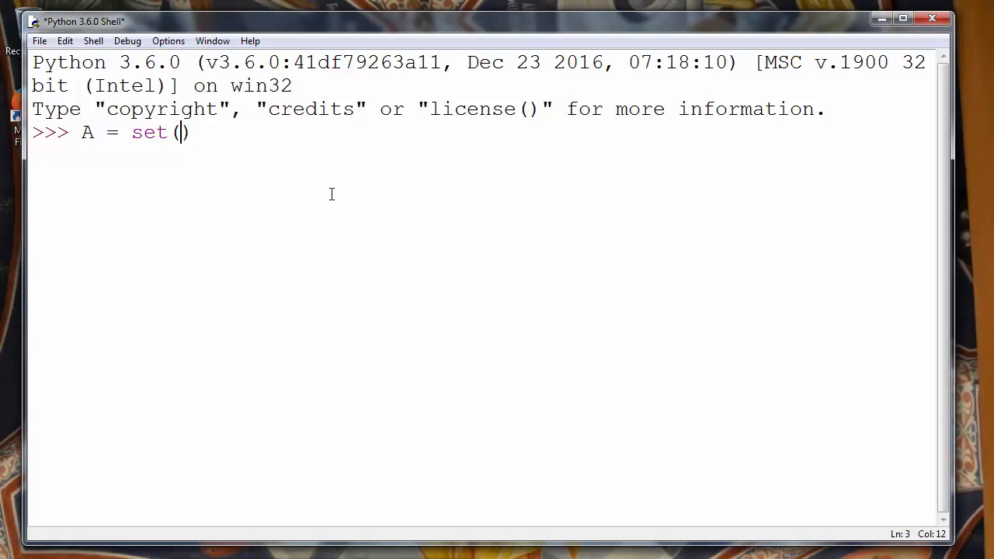
type("[1]")
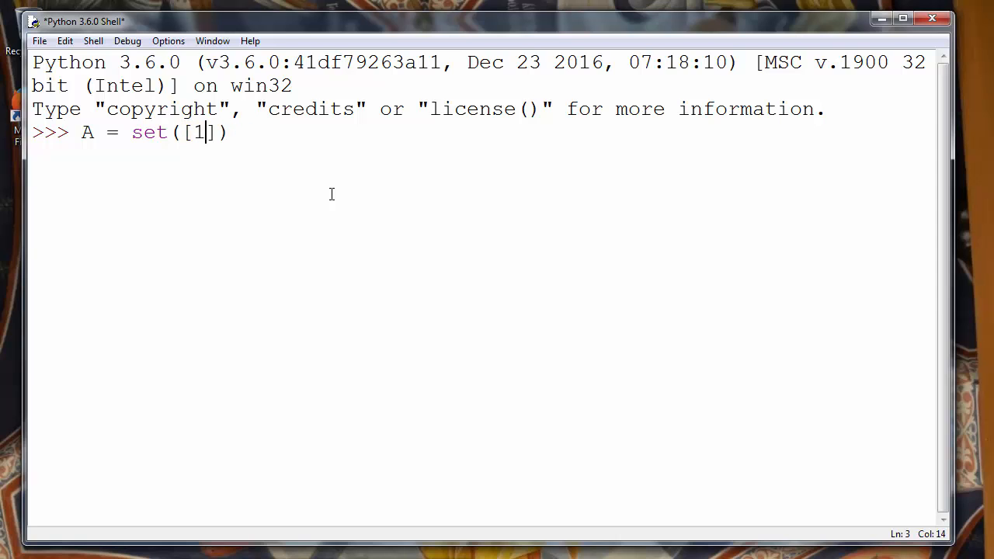
type(",2,3,4,5")
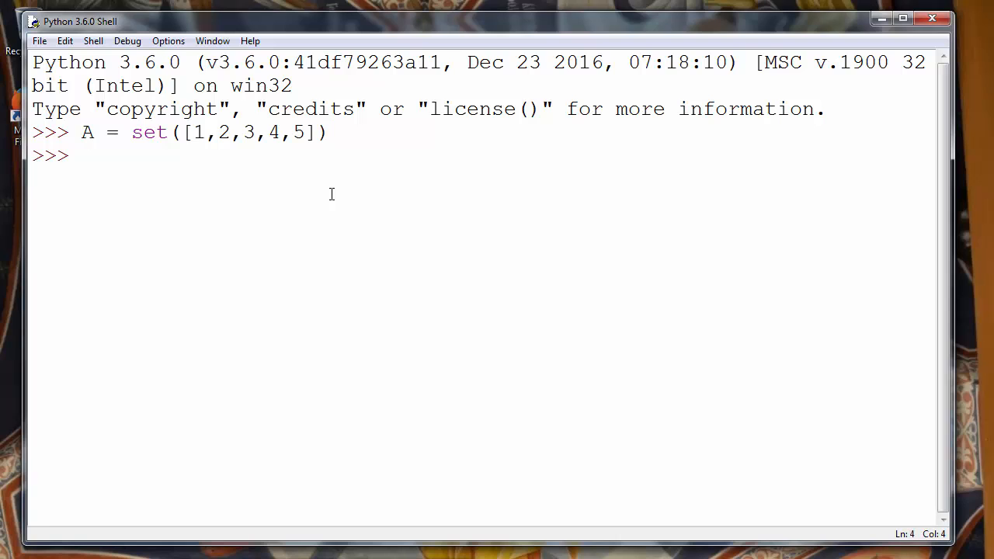
- Type the definition B = set([1,2,3]) on the next line
type("V")
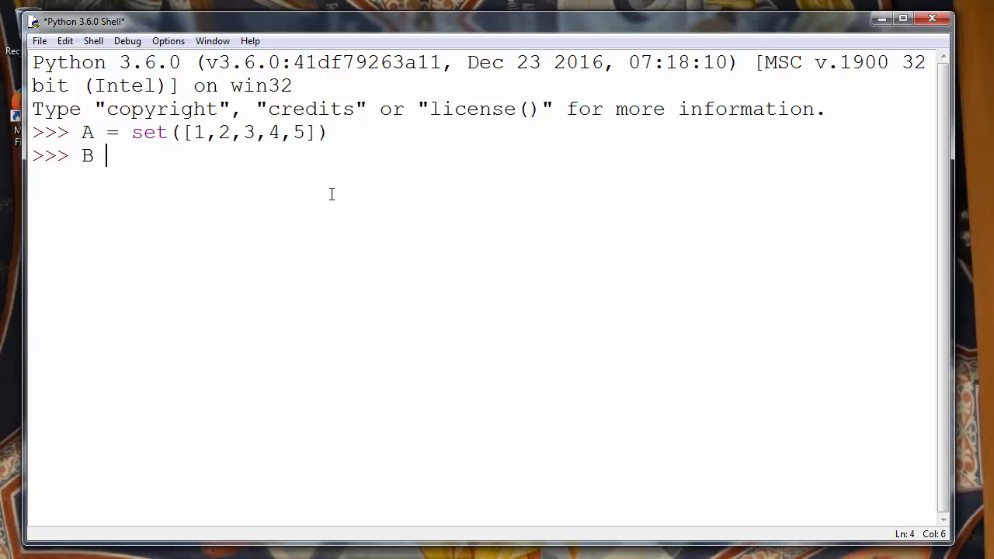
type("= set()")
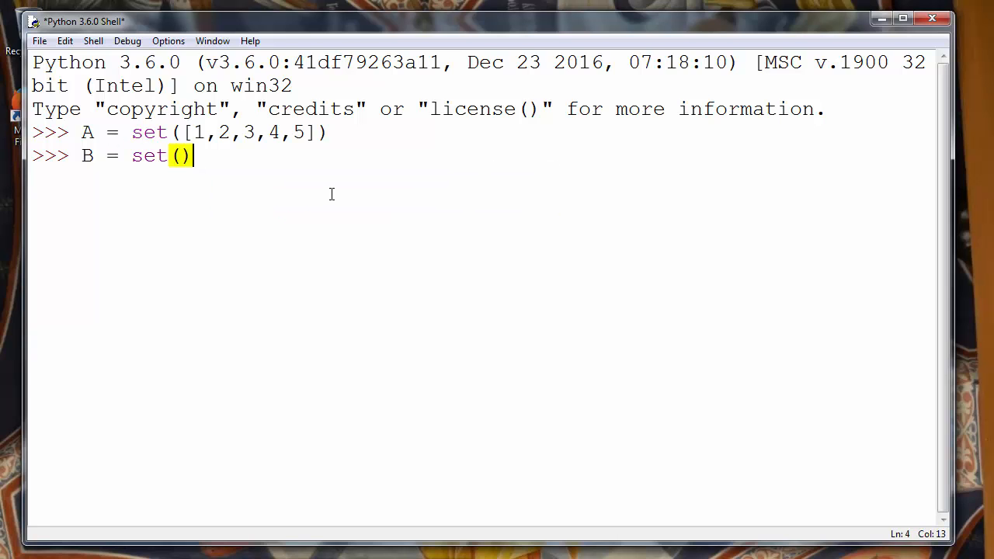
type("[]")
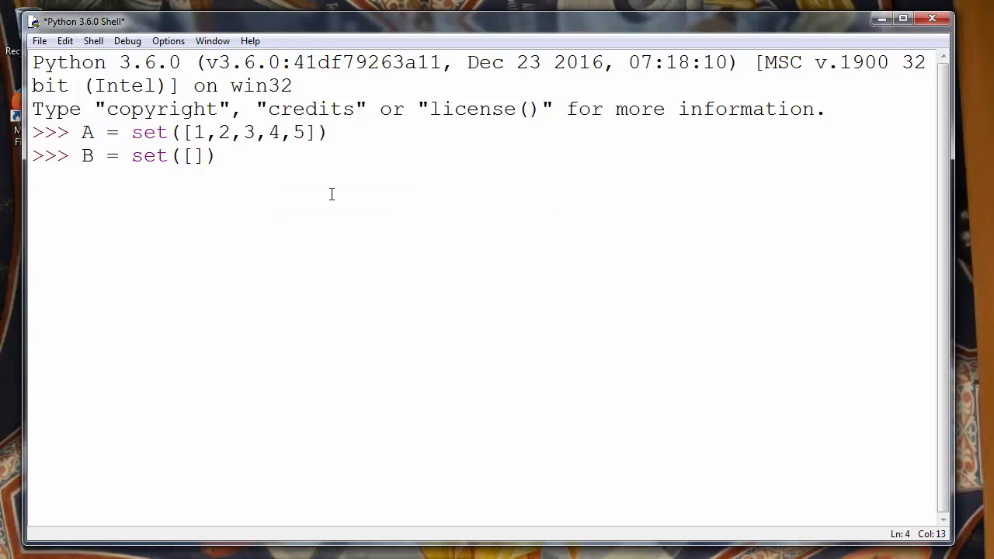
type("1,2")
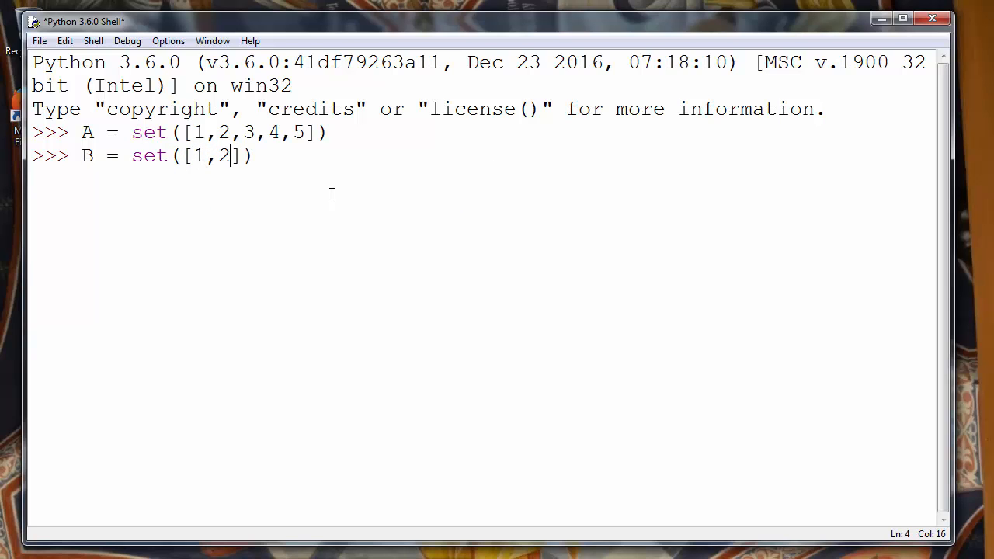
type(",3")
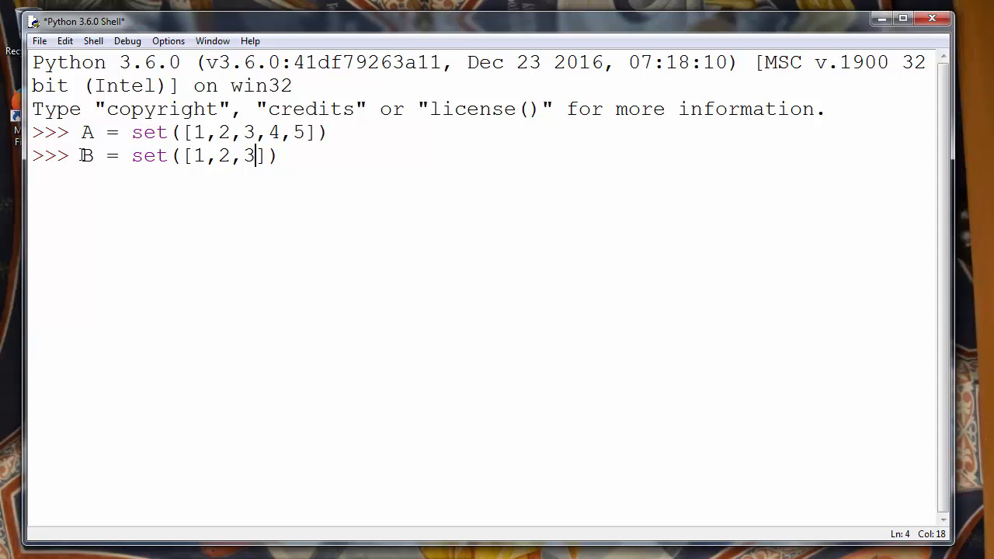
- Highlight the name A and select the B = set([1,2,3]) text, entering set B
double_click(85, 132)
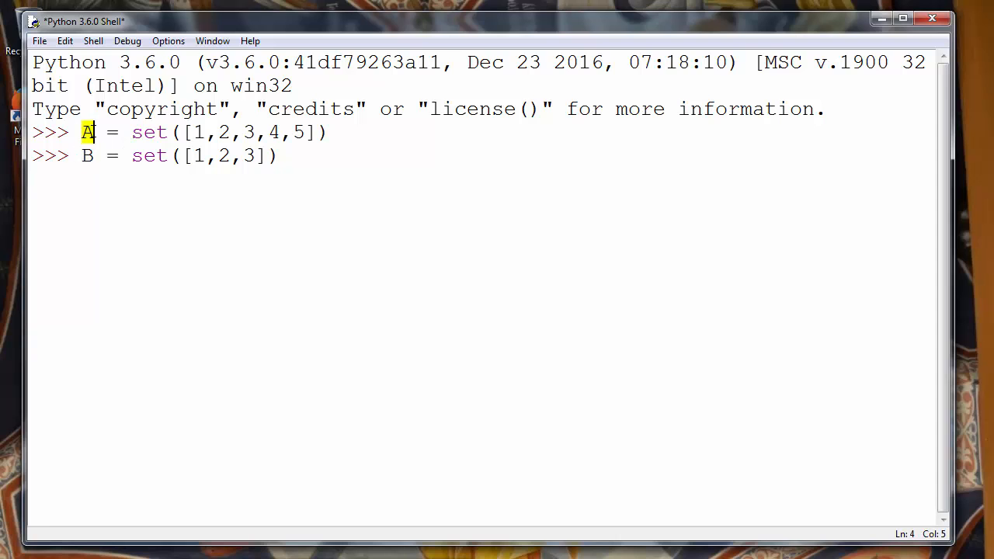
left_click(87, 132)
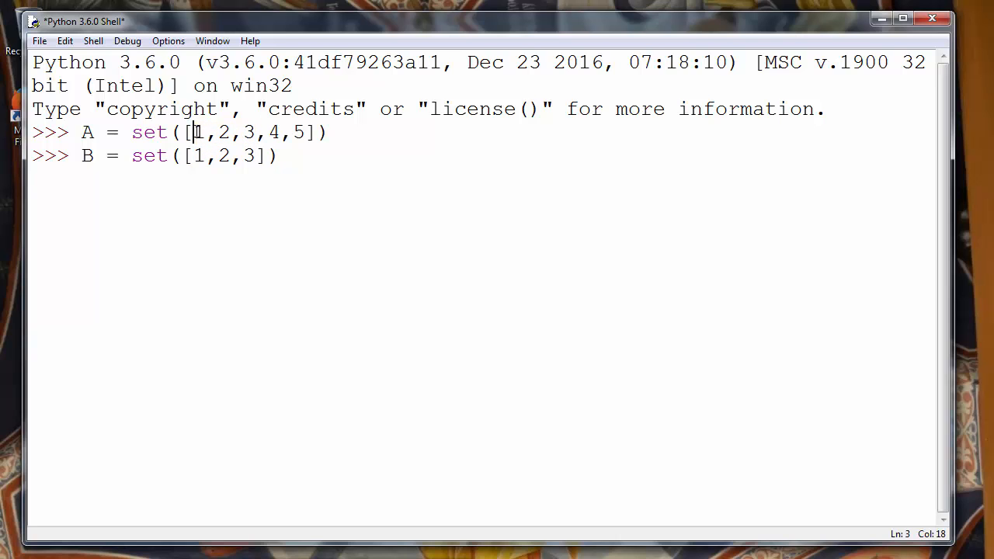
left_click_drag(190, 132, 305, 132)
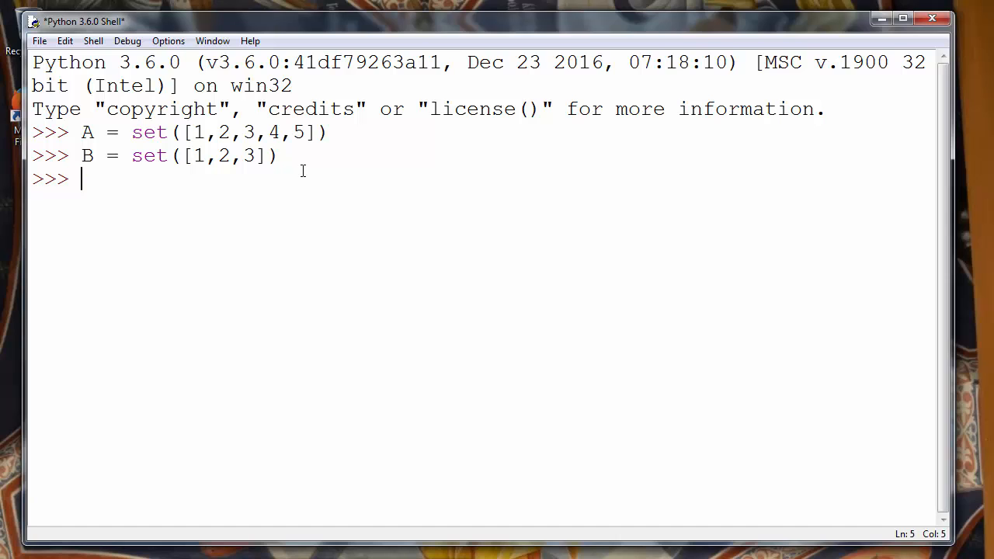
- Type B.issubset( so the 'Report whether another set contains this set' calltip appears
type("B.")
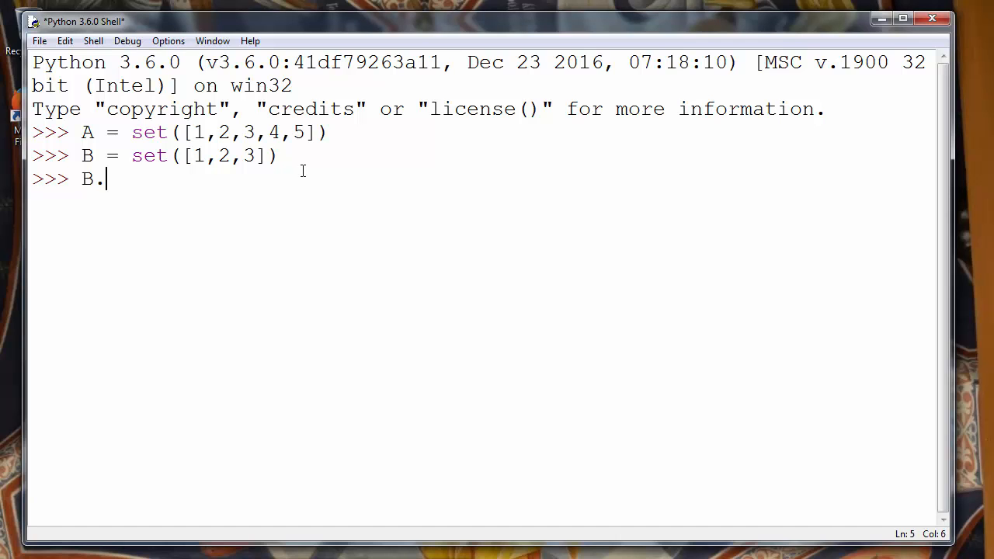
type("is")
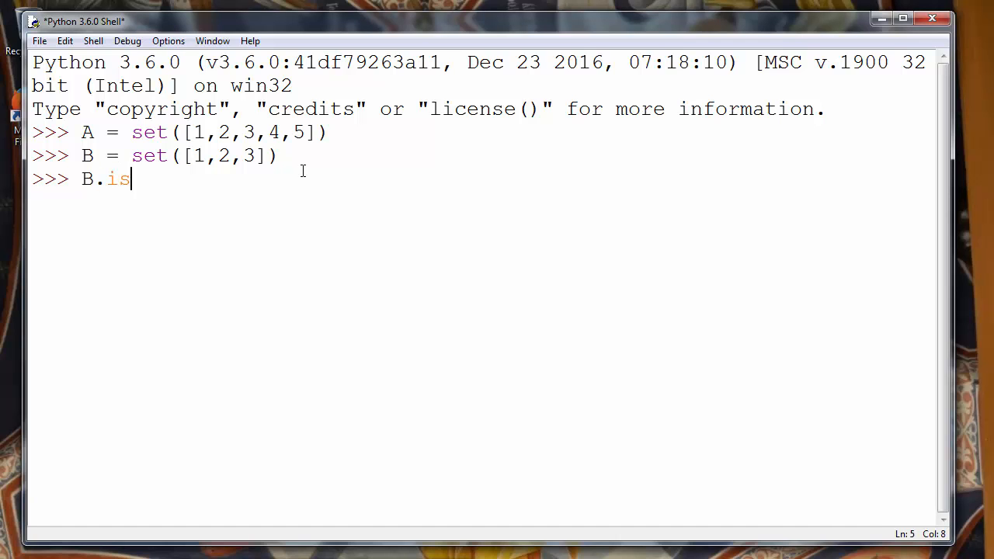
type("subset(")
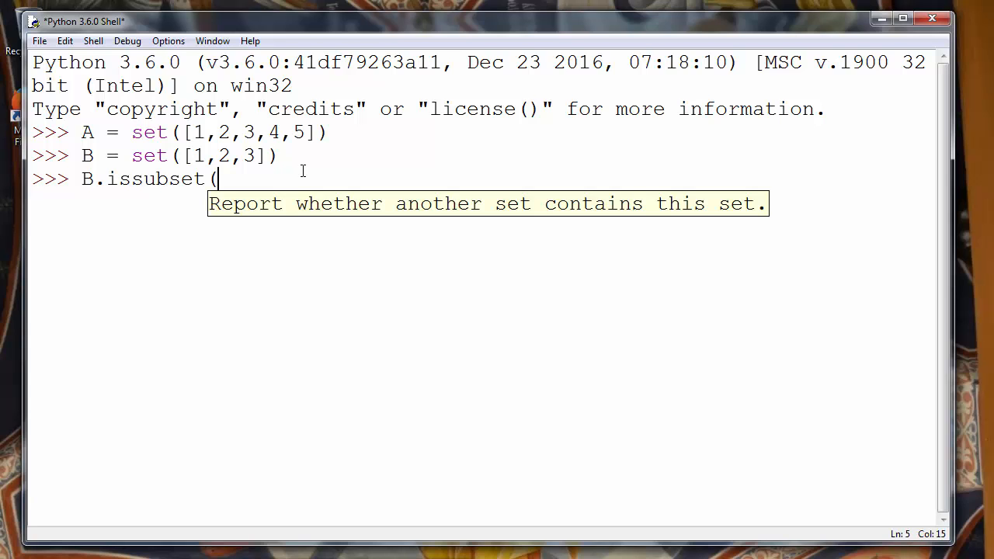
mouse_move(258, 208)
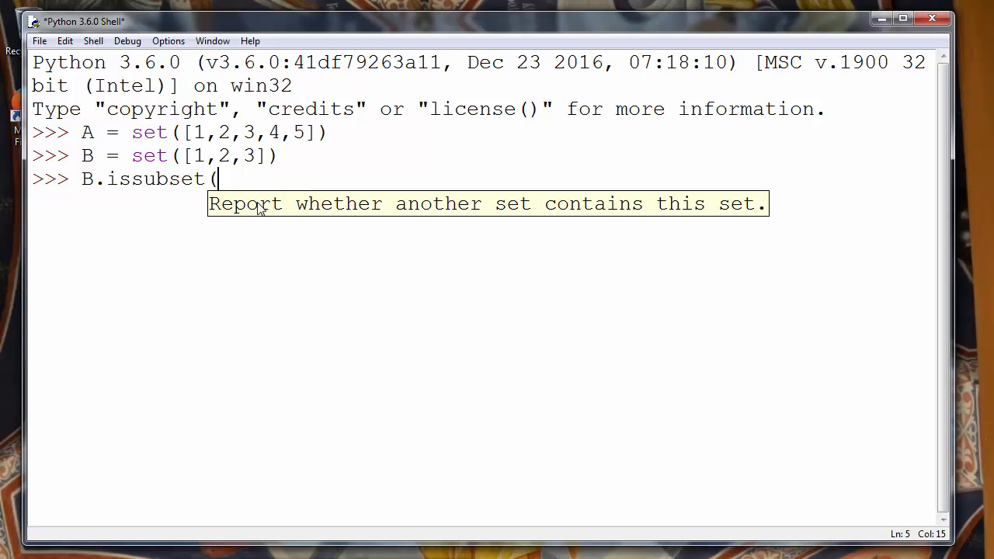
mouse_move(309, 215)
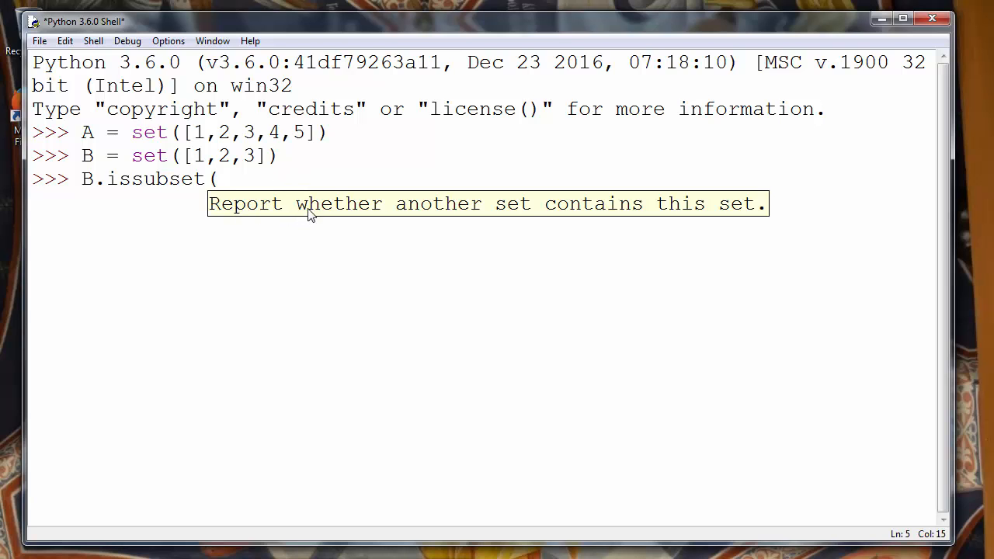
mouse_move(505, 215)
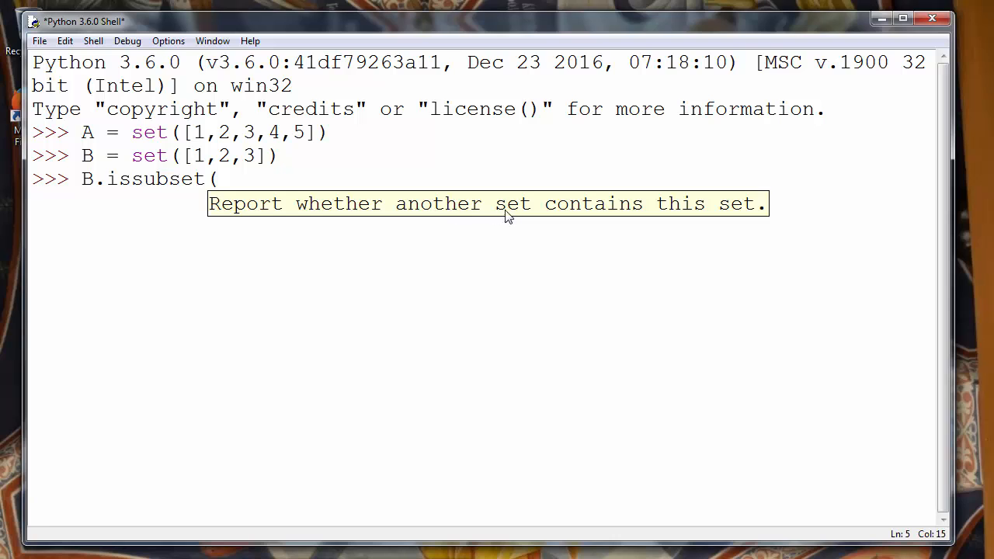
mouse_move(741, 215)
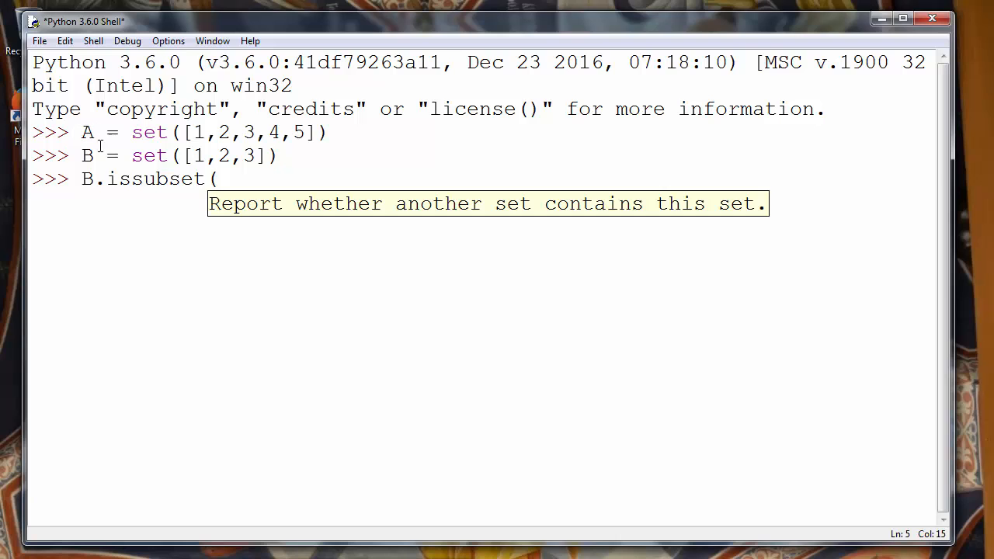
mouse_move(245, 177)
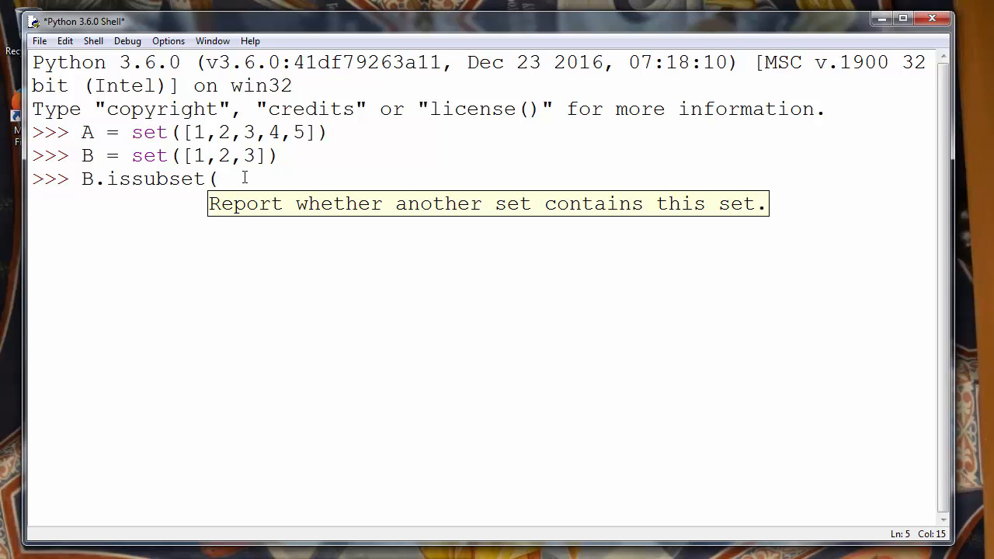
- Complete B.issubset(A), getting True, and highlight the issubset method name
type("A)")
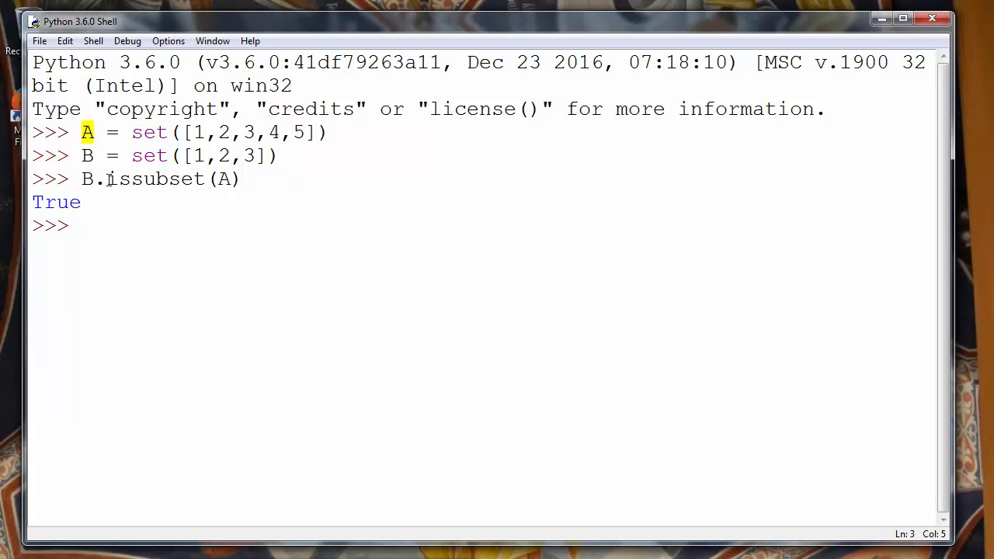
double_click(155, 179)
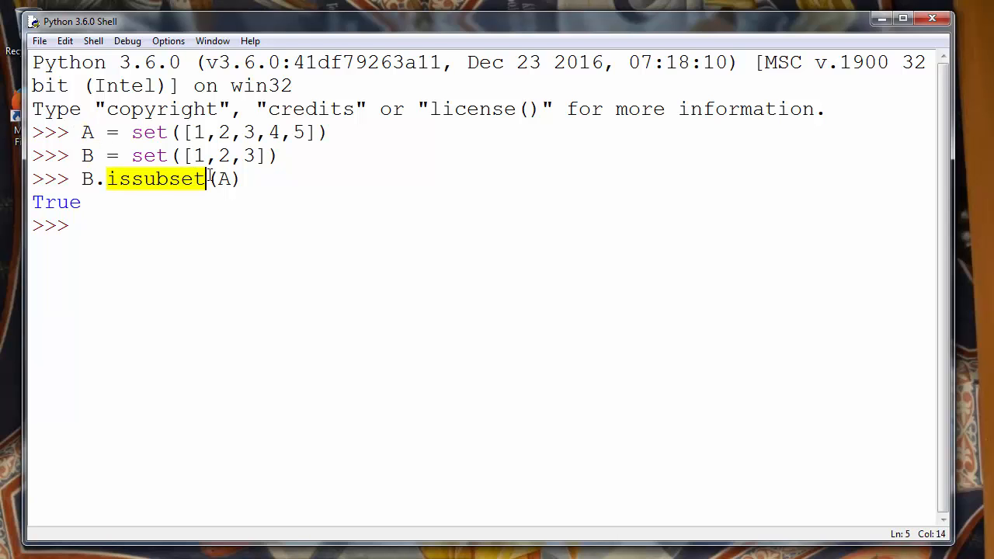